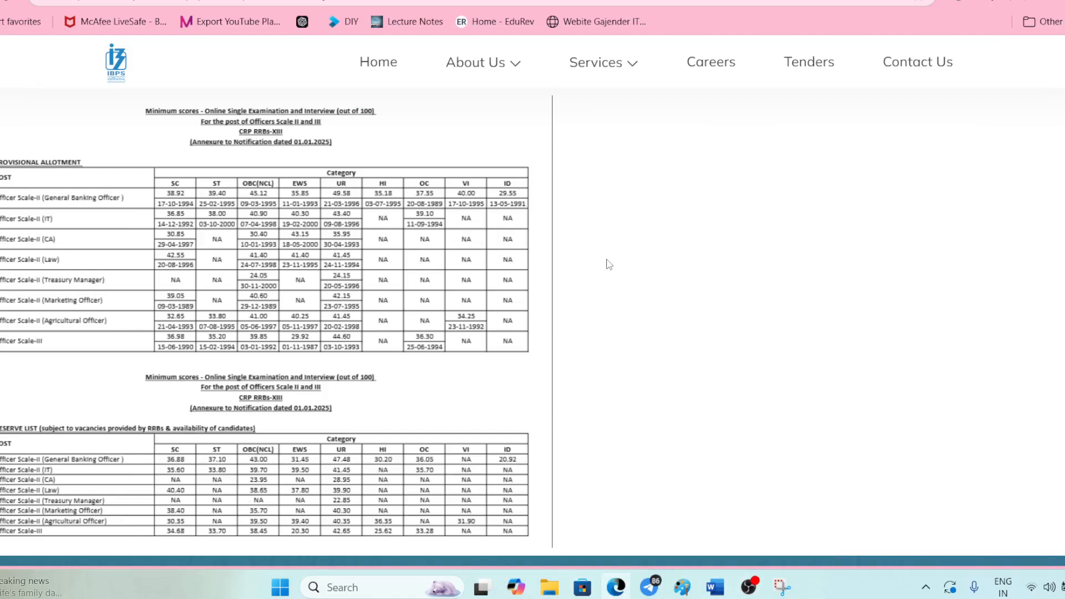
mouse_move(591, 325)
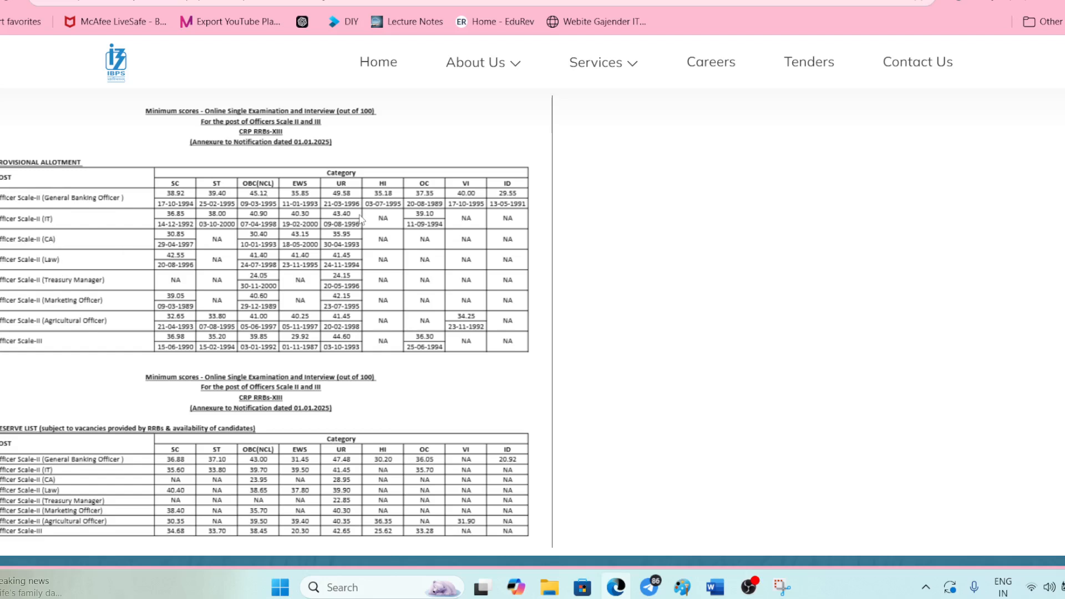
mouse_move(71, 510)
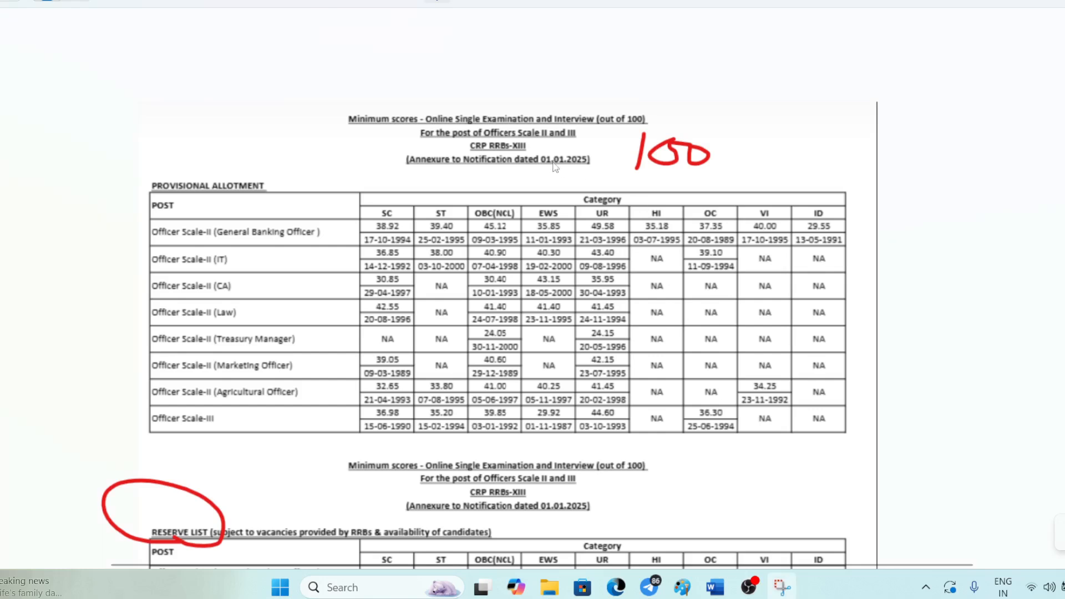
mouse_move(503, 175)
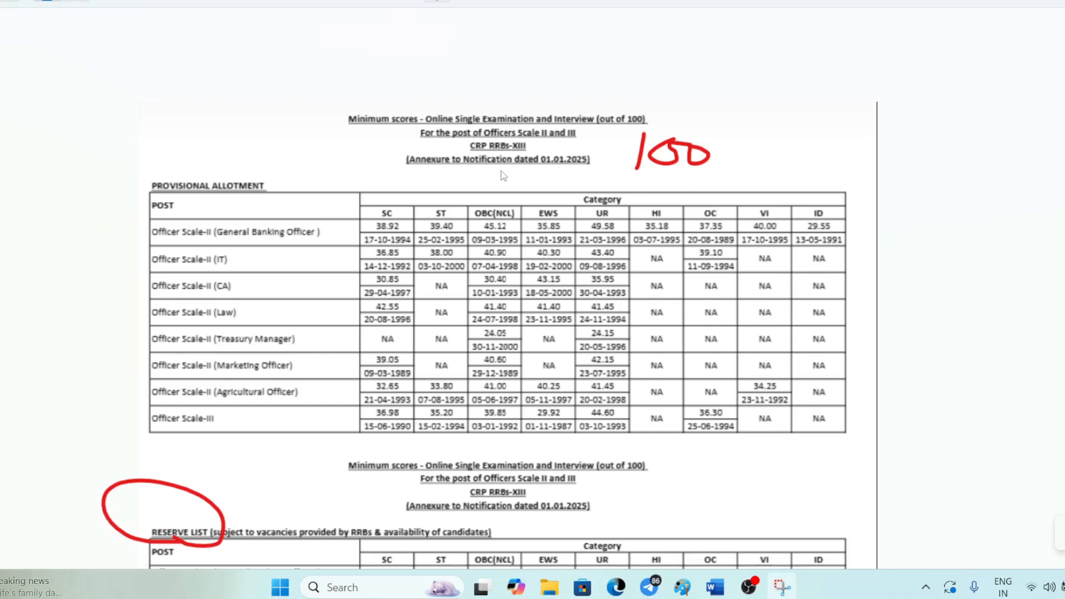
mouse_move(611, 197)
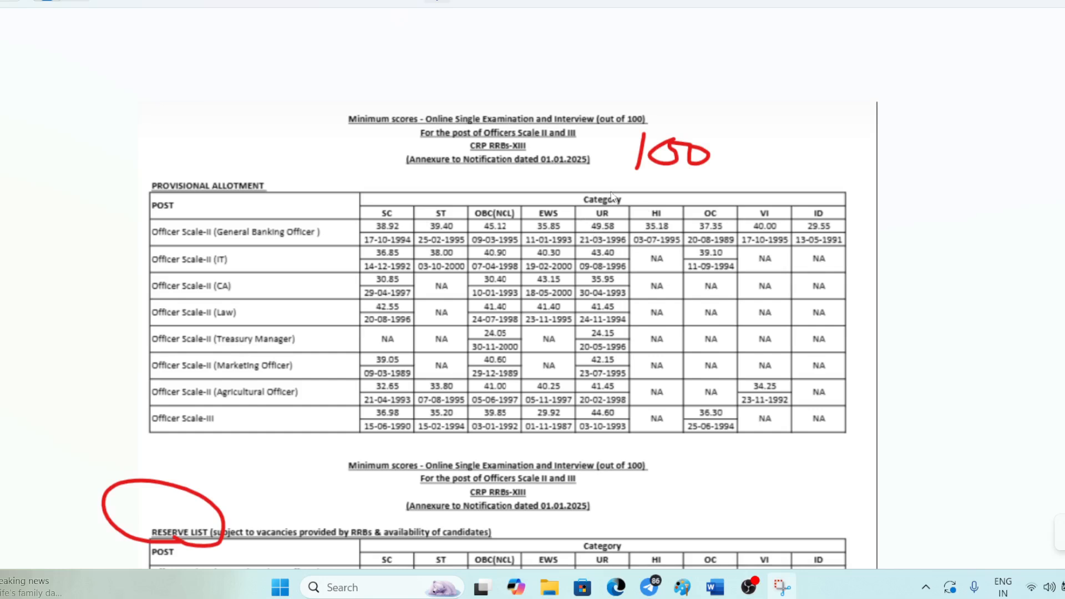
mouse_move(613, 323)
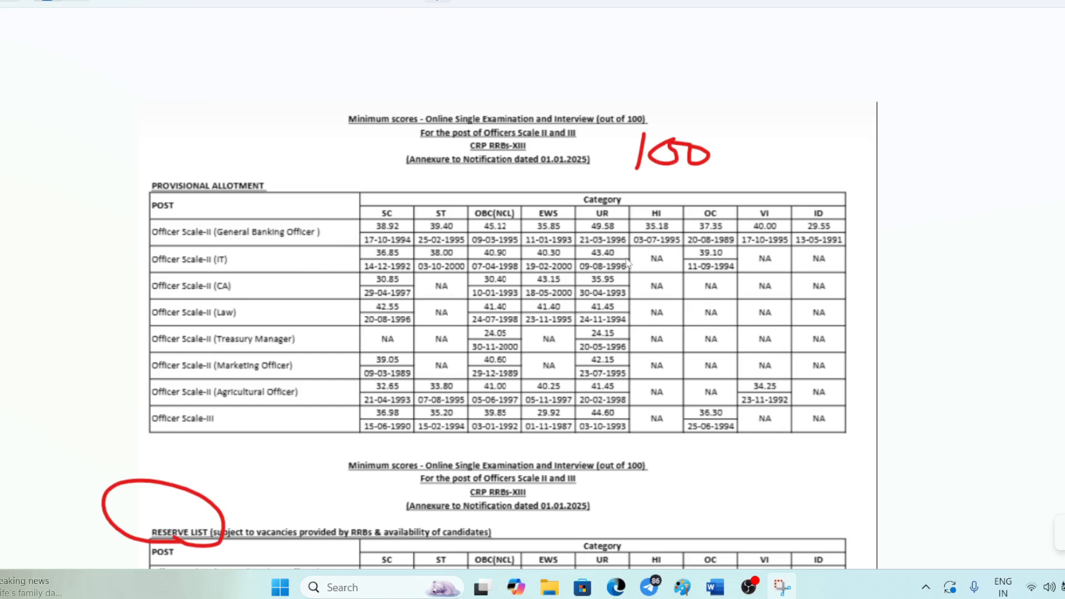
mouse_move(622, 278)
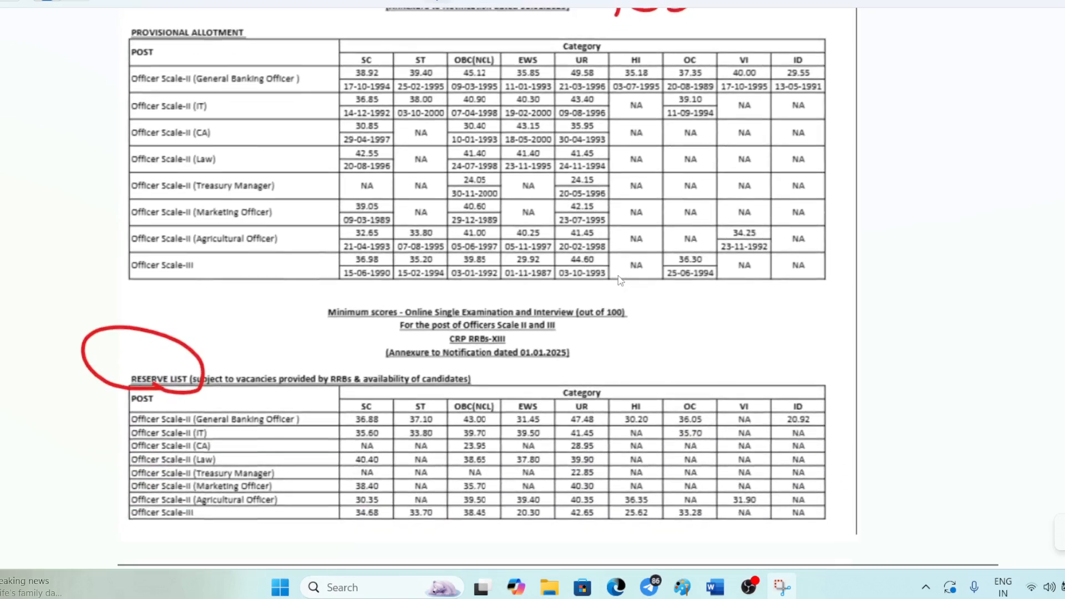
scroll(down, 3)
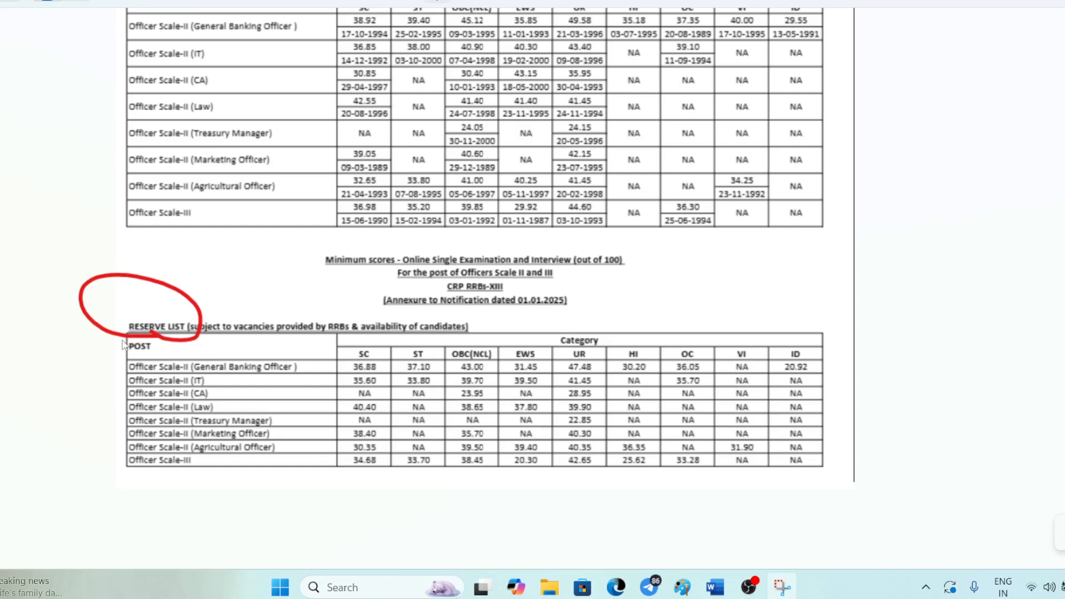
mouse_move(228, 373)
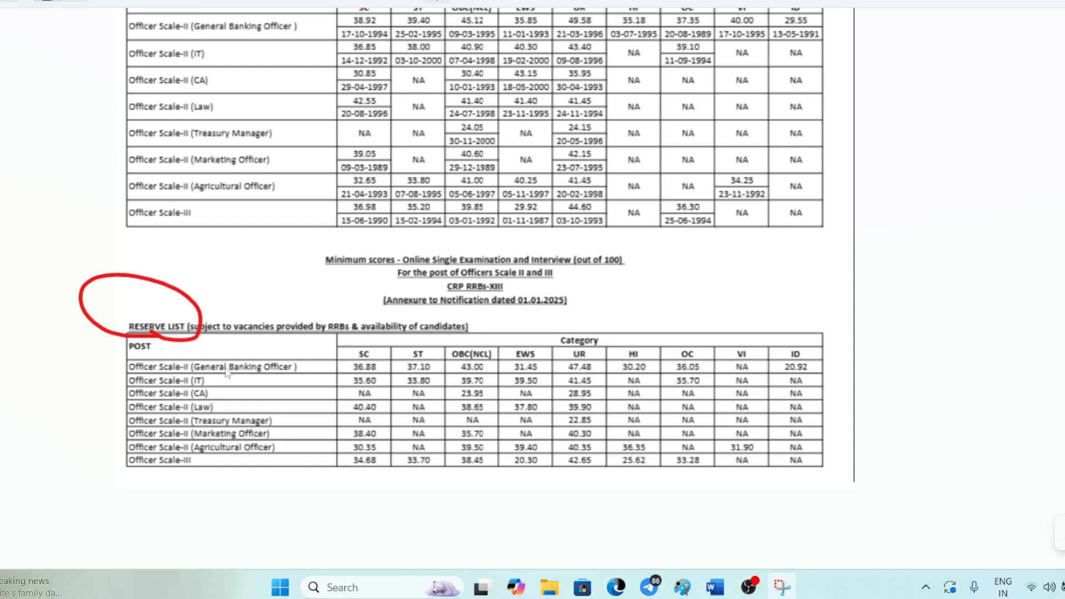
mouse_move(604, 395)
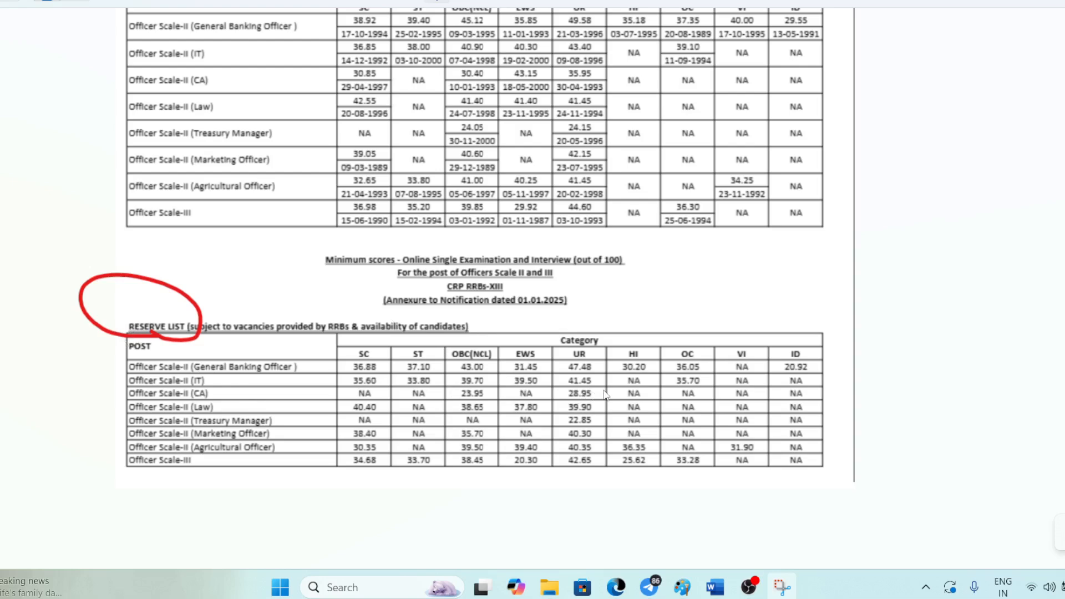
mouse_move(635, 280)
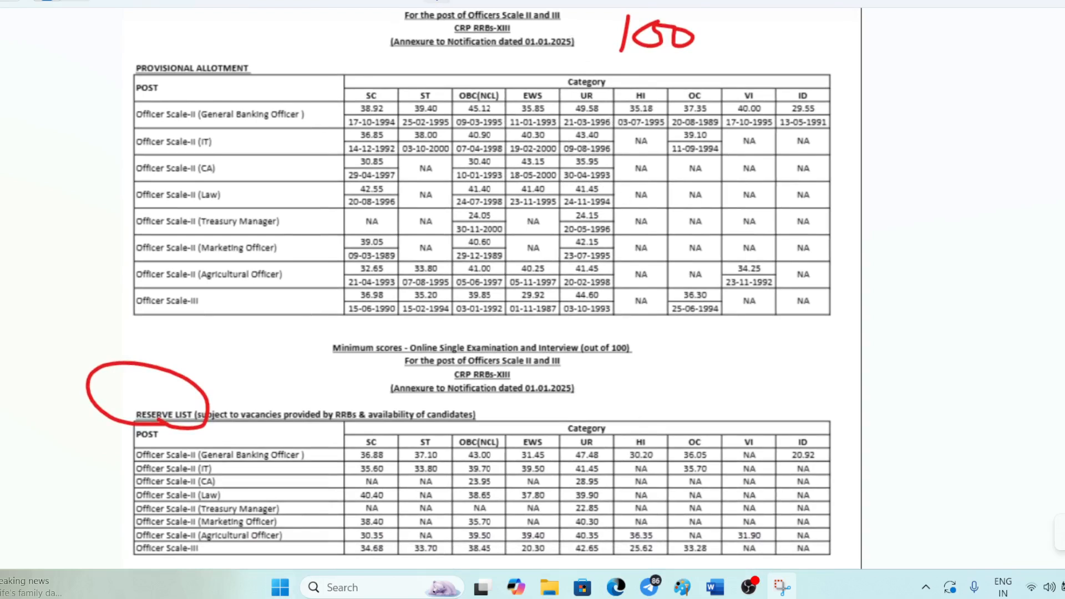
mouse_move(589, 165)
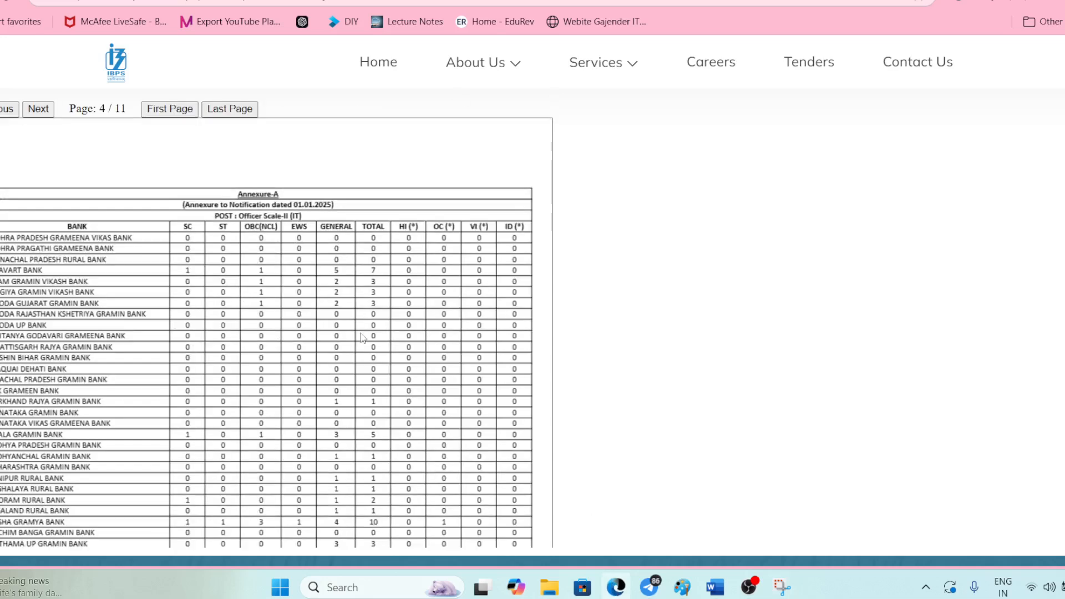
Scroll down through the Annexure-A vacancy tables in the IBPS PDF.
scroll(down, 3)
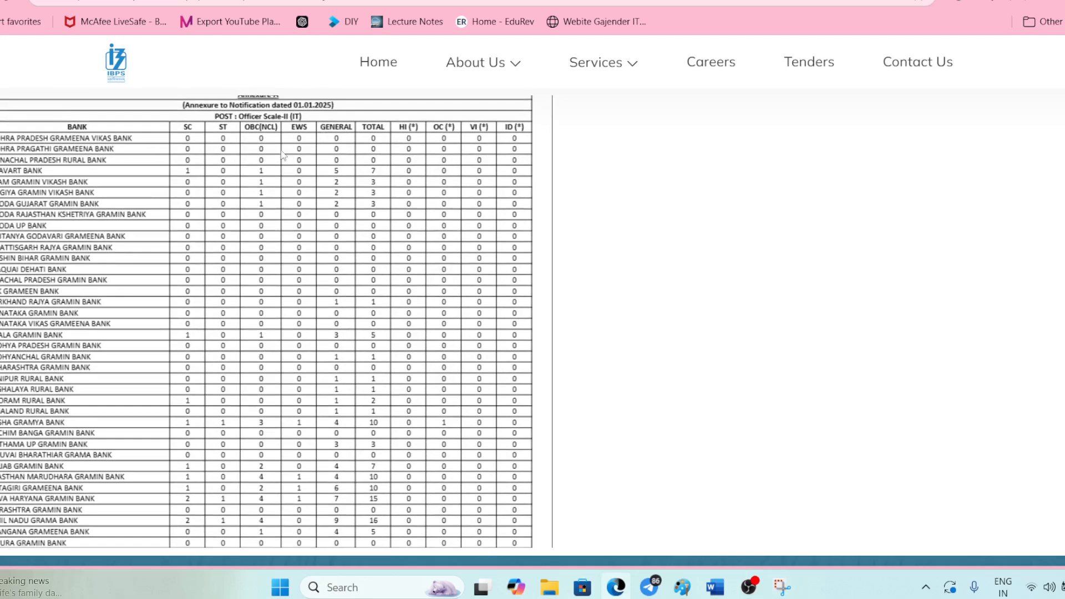
scroll(down, 3)
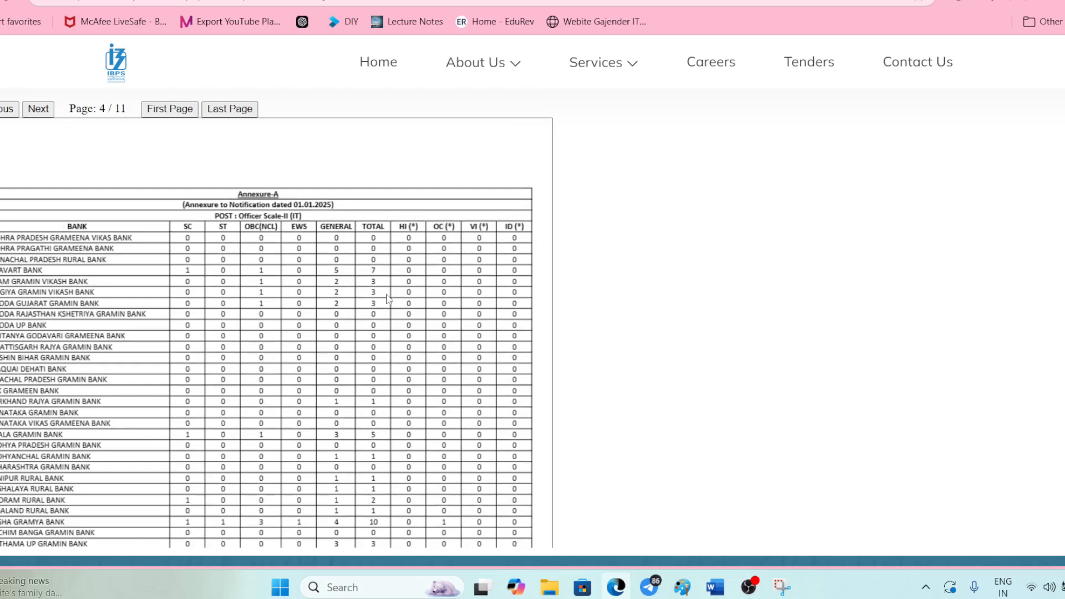
scroll(down, 3)
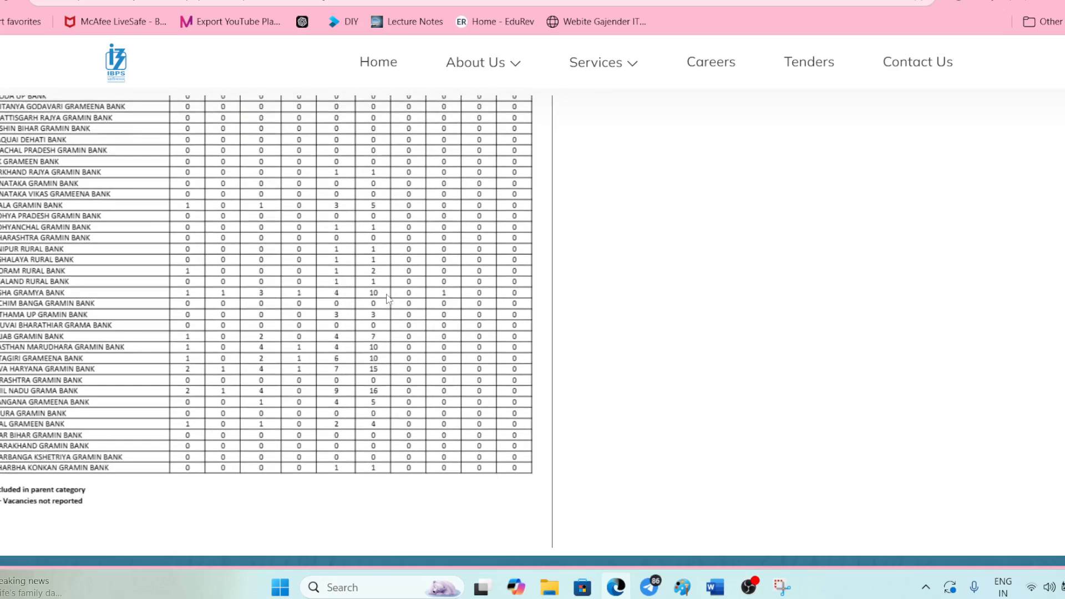
scroll(down, 3)
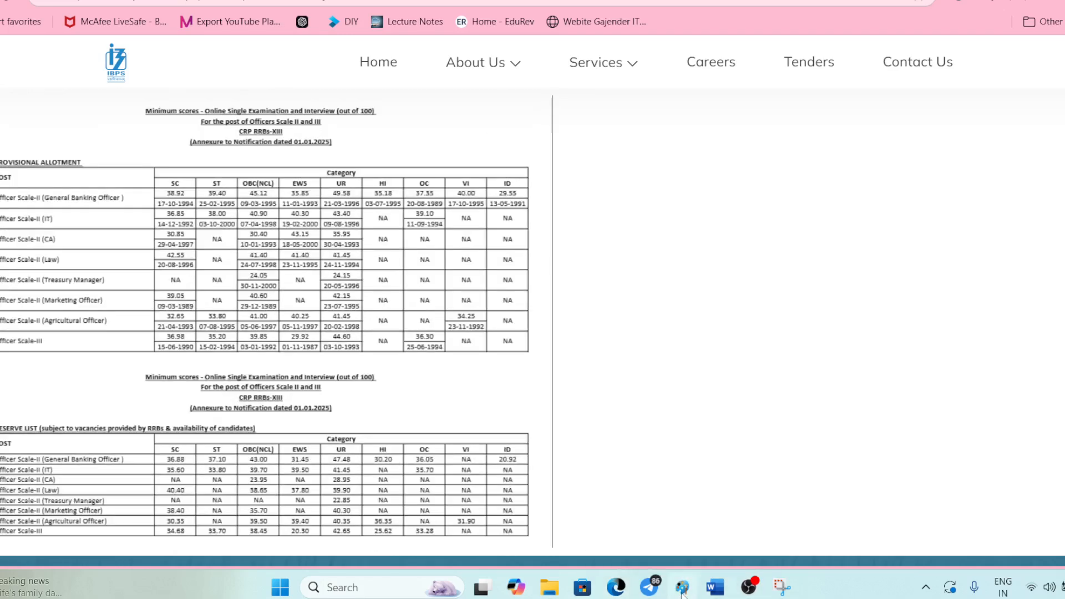
Switch to Paint showing the candidate result letters annotated with North, UP and 90,000.
click(681, 587)
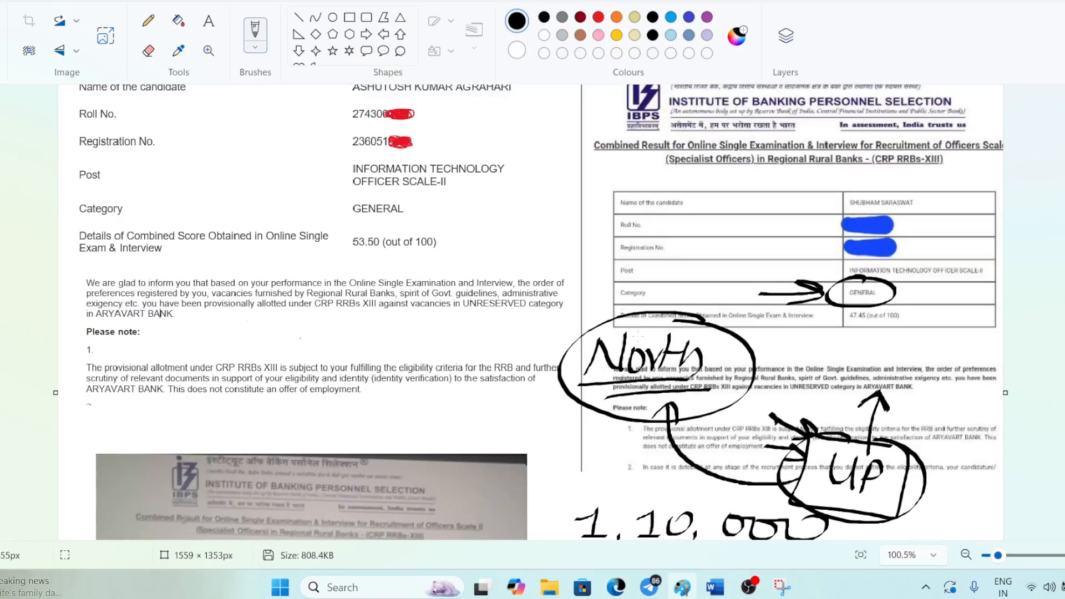
scroll(down, 3)
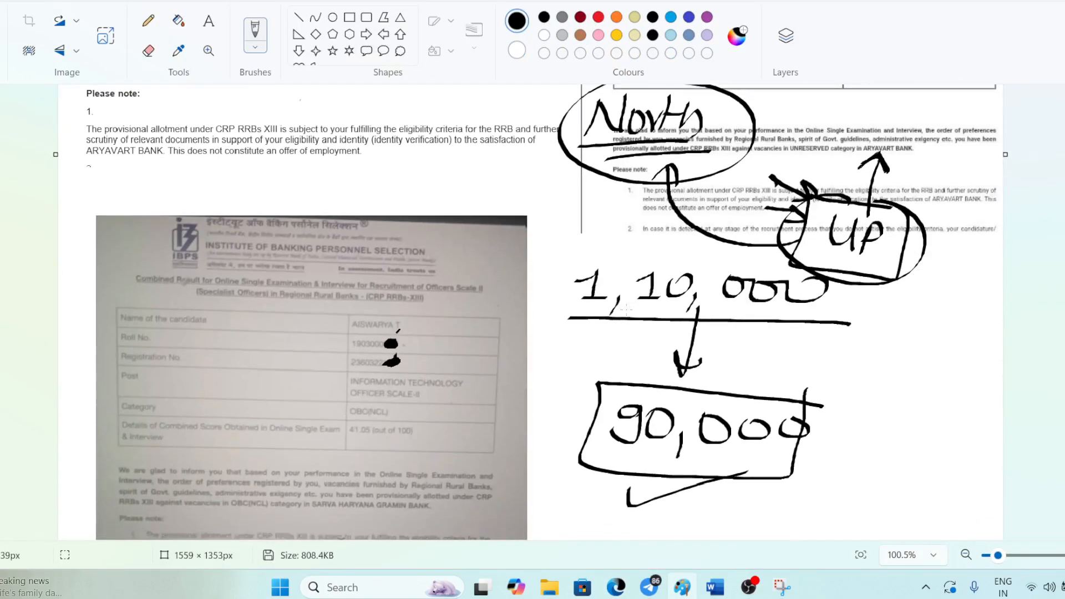